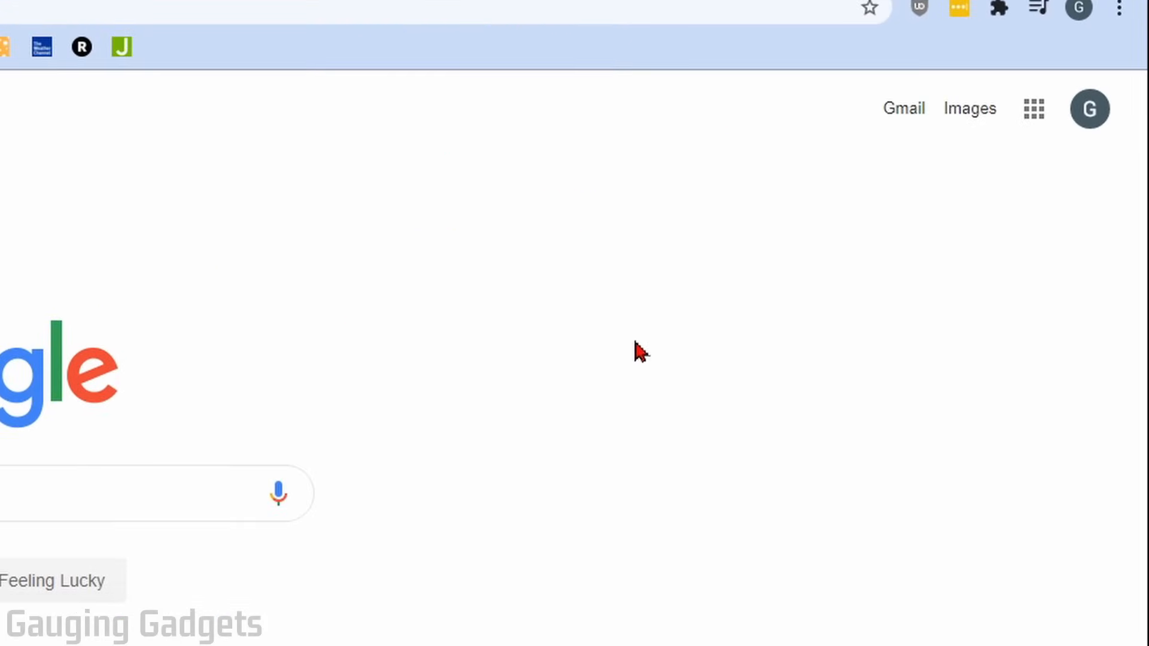
Search Google Images for 'fireplace'.
{"action": "left_click", "coordinate": [969, 108]}
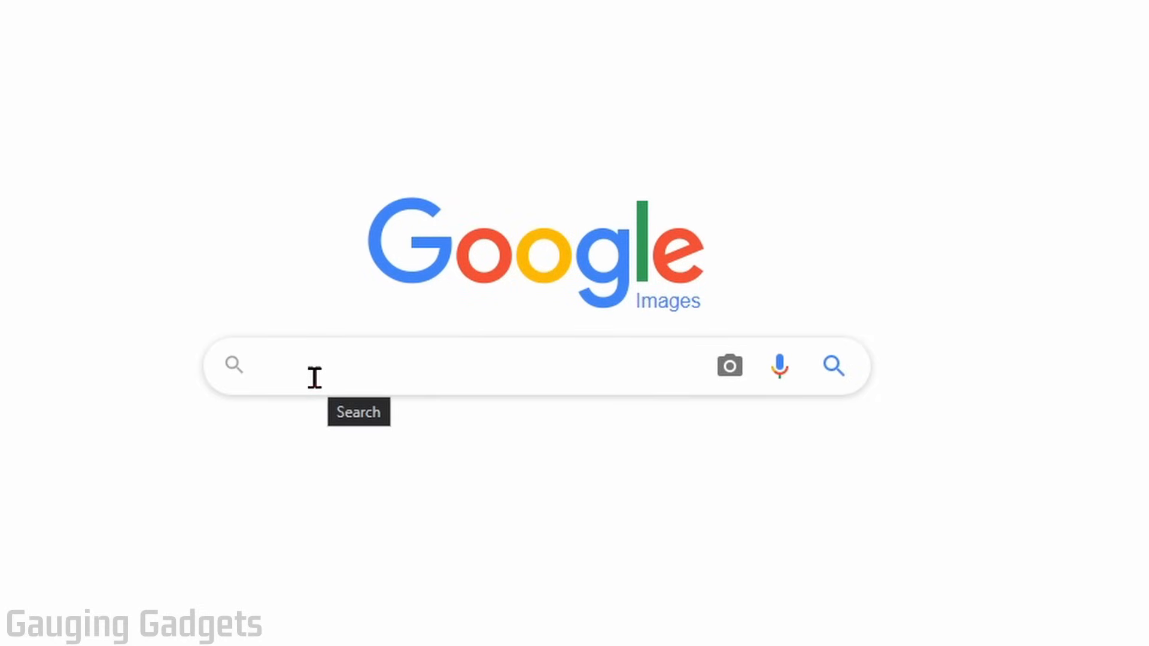
{"action": "type", "text": "fireplace"}
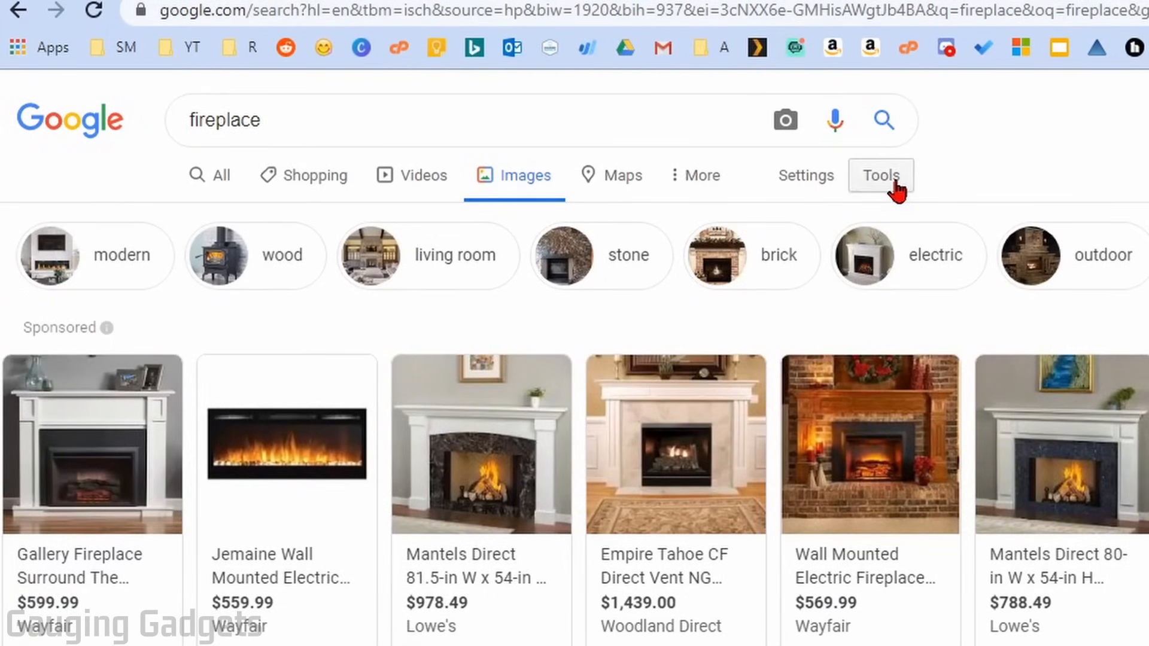
Filter the fireplace results to animated images and start saving the Gfycat fireplace GIF.
{"action": "left_click", "coordinate": [880, 176]}
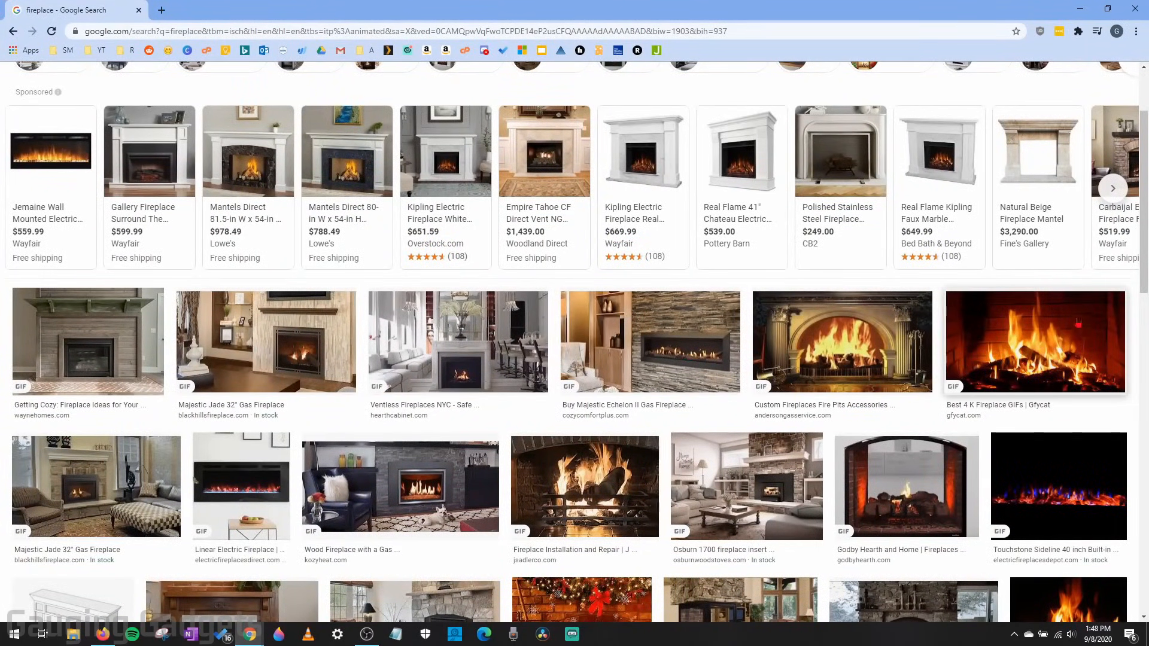
{"action": "left_click", "coordinate": [1034, 342]}
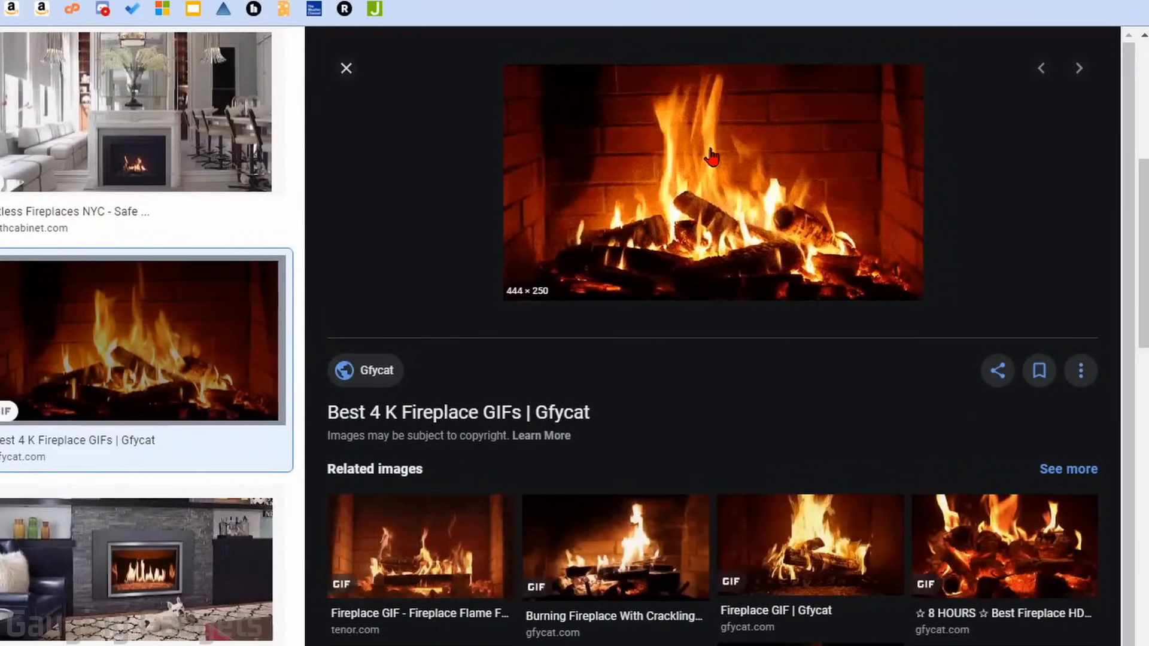
{"action": "right_click", "coordinate": [711, 157]}
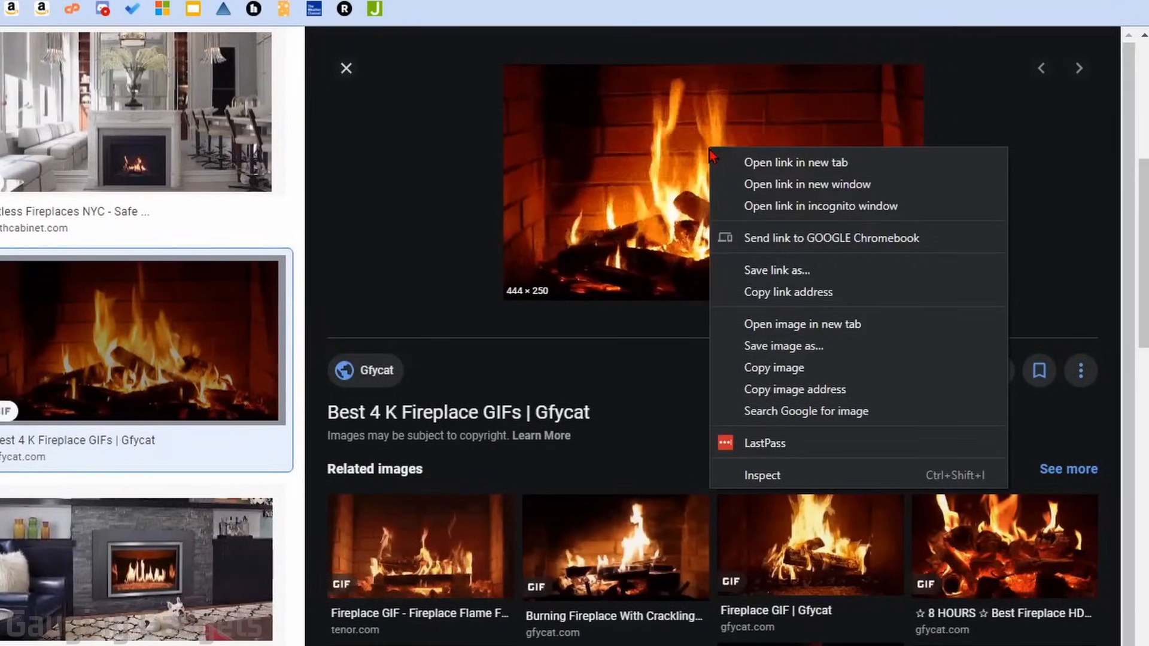
{"action": "mouse_move", "coordinate": [783, 346]}
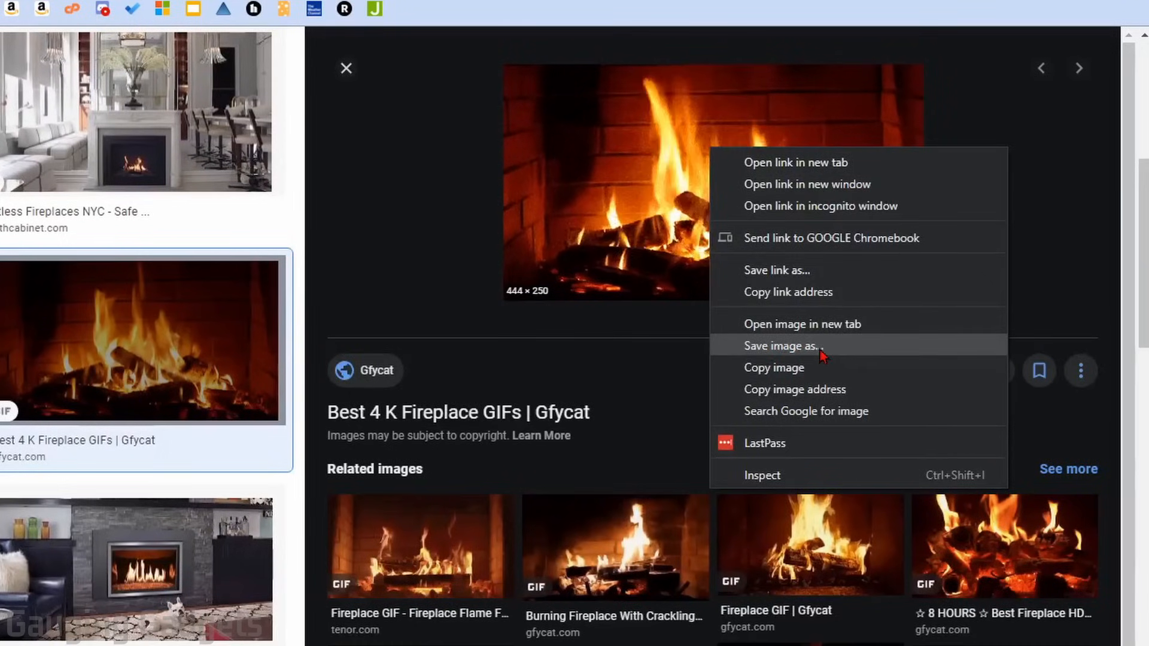
{"action": "left_click", "coordinate": [785, 345]}
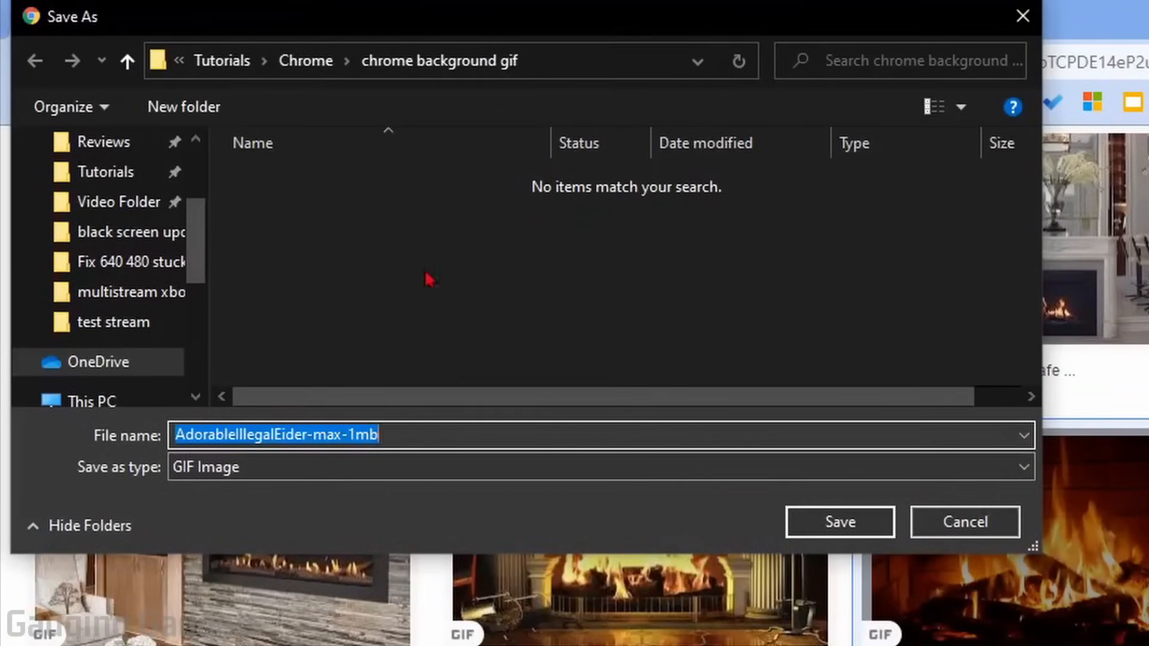
{"action": "mouse_move", "coordinate": [405, 286]}
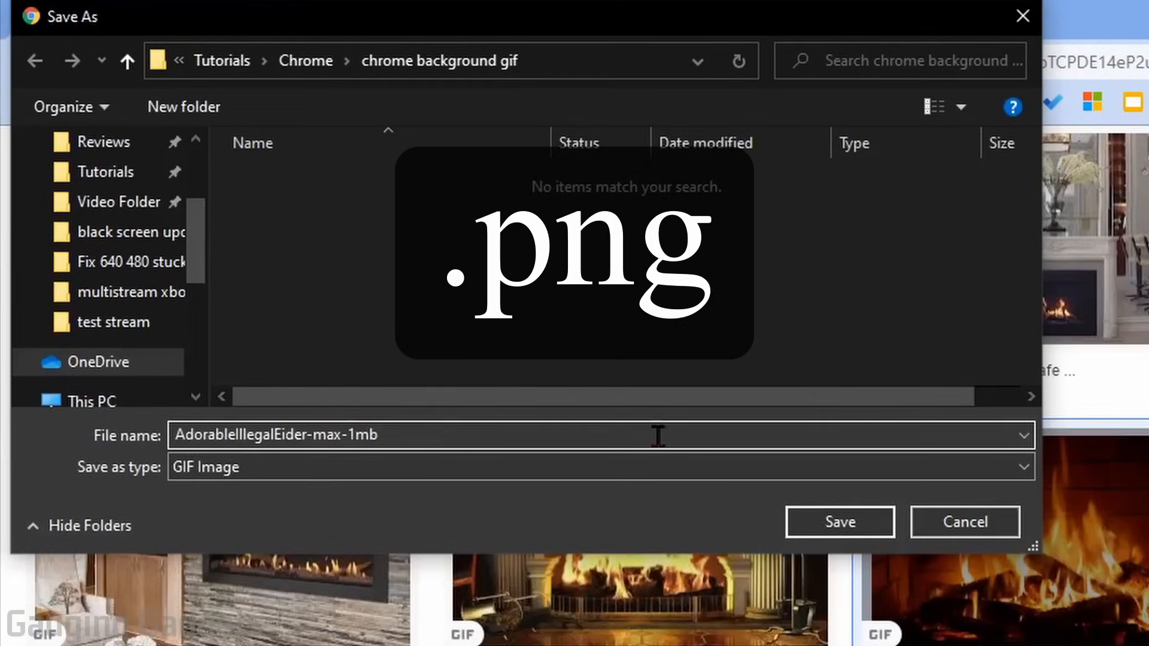
Save the GIF with a .png ending and upload it as the new tab background.
{"action": "type", "text": ".png"}
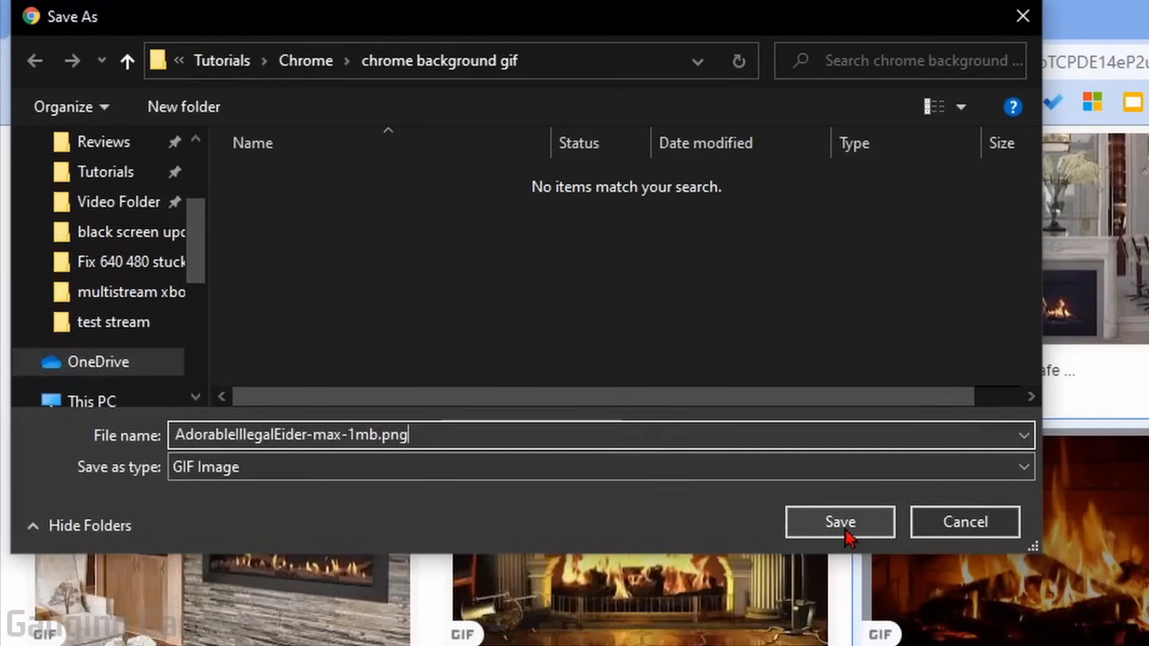
{"action": "left_click", "coordinate": [839, 521]}
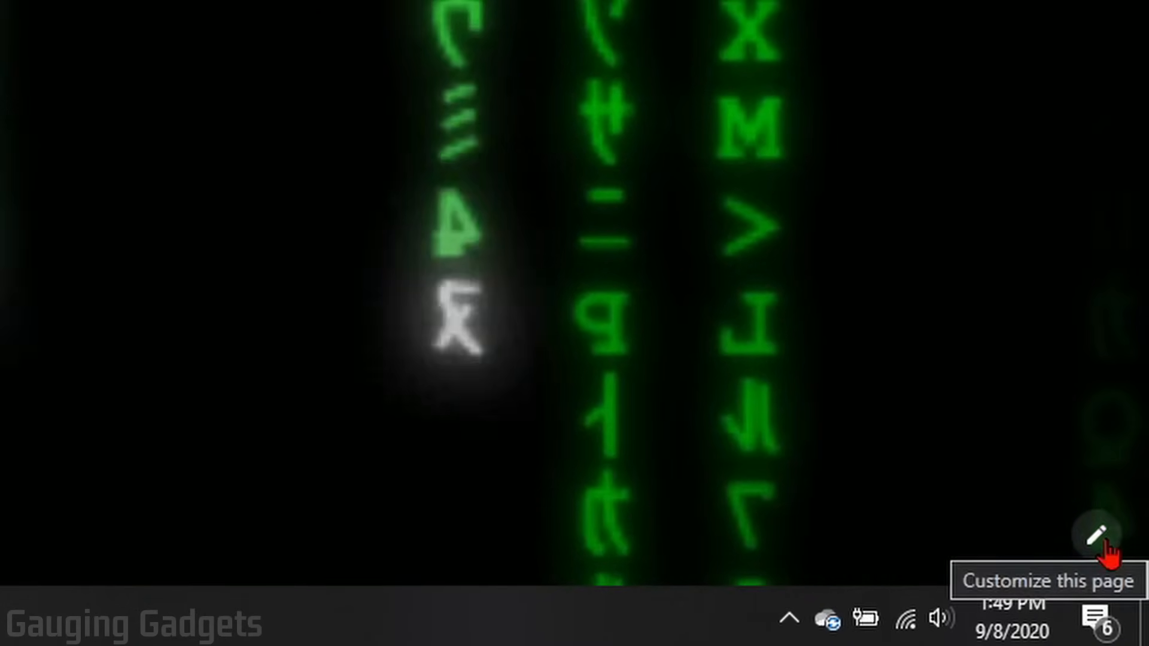
{"action": "left_click", "coordinate": [1094, 535]}
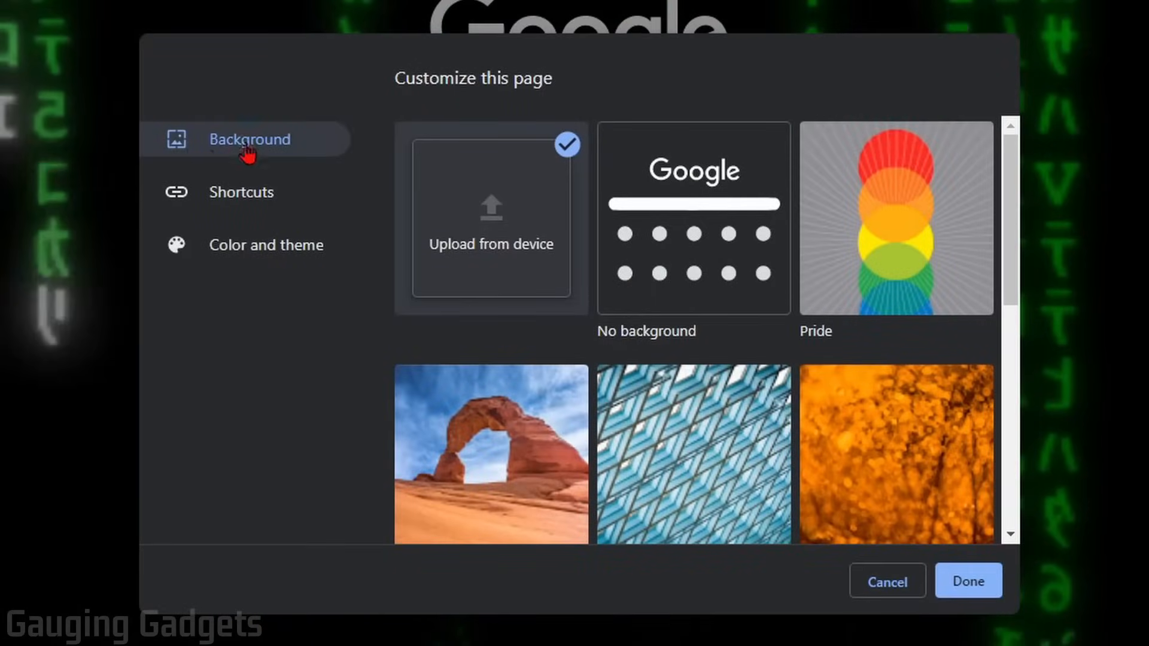
{"action": "mouse_move", "coordinate": [491, 227]}
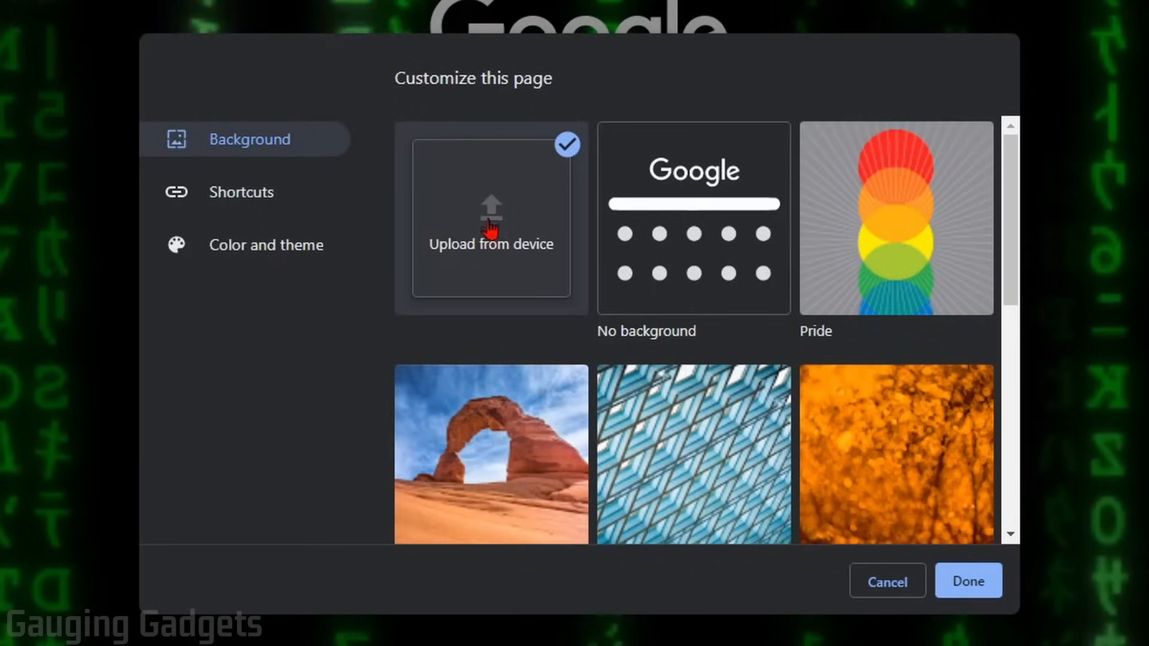
{"action": "left_click", "coordinate": [490, 220]}
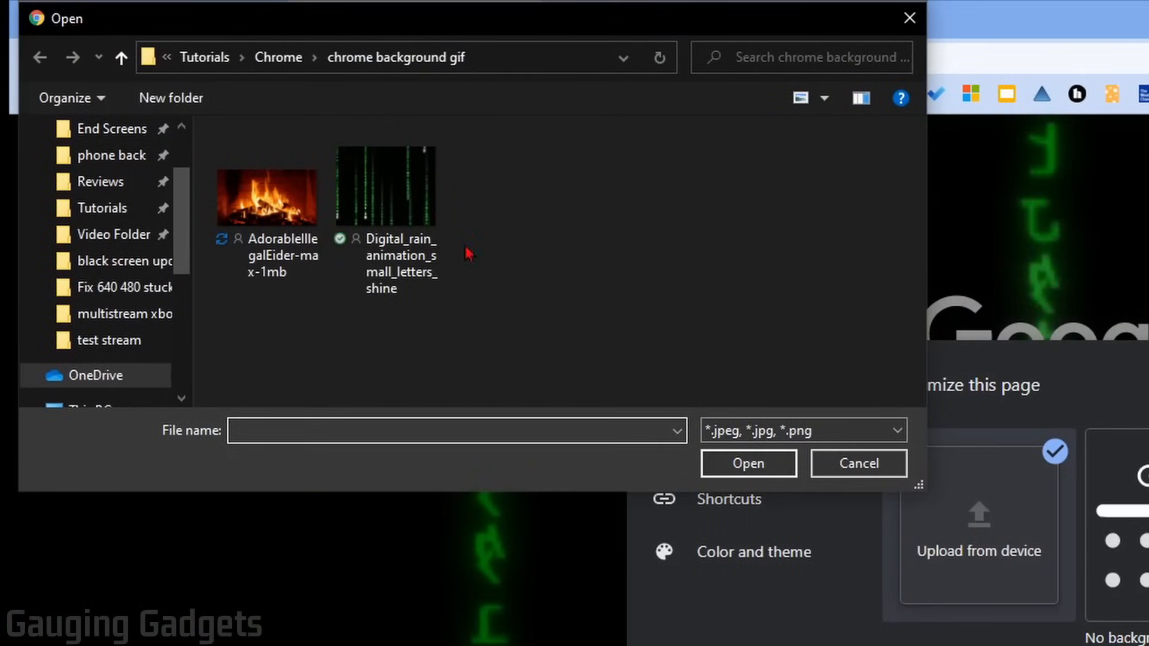
{"action": "left_click", "coordinate": [266, 194]}
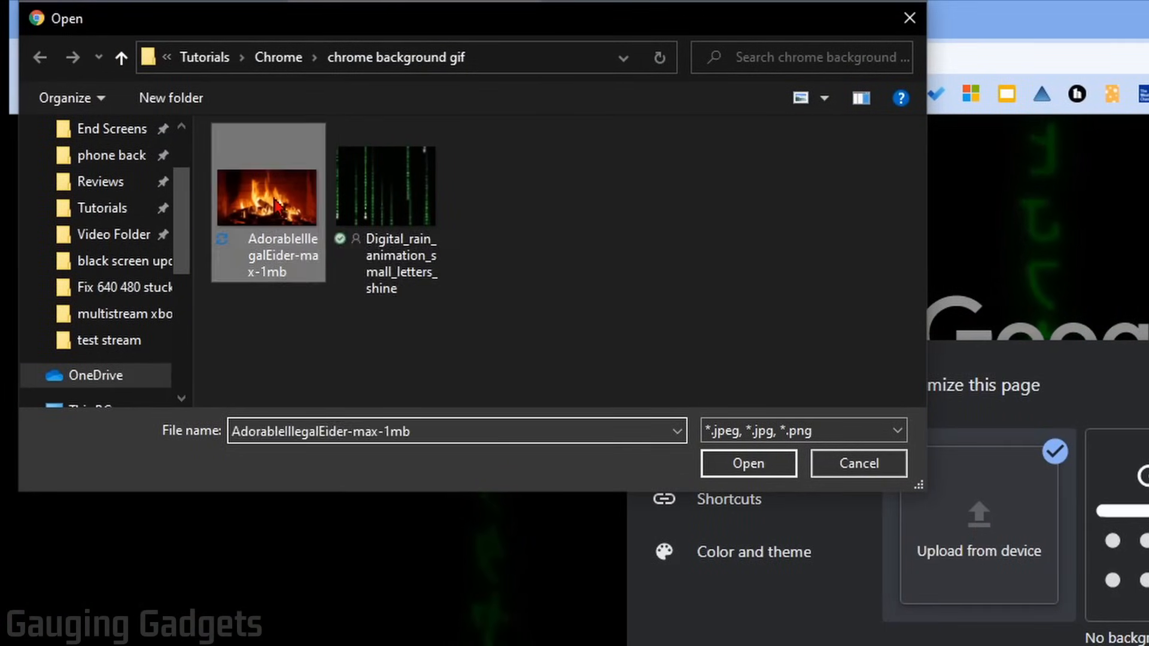
{"action": "left_click", "coordinate": [747, 463]}
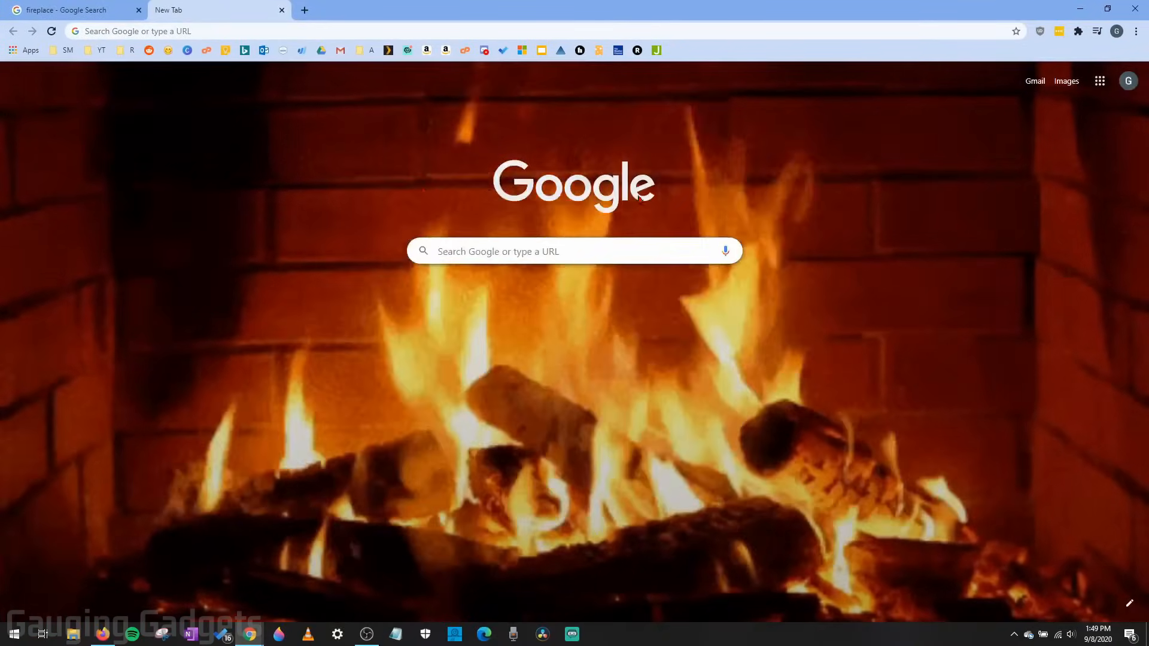